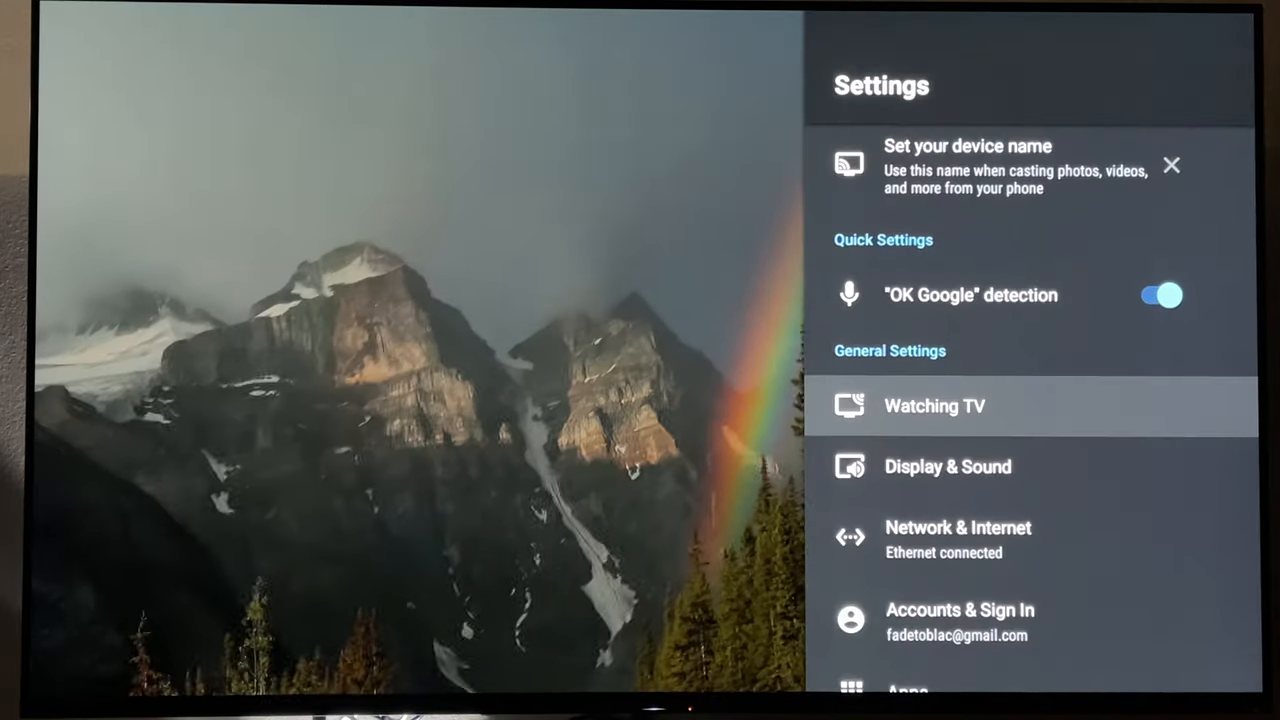
# - Scroll to Device Preferences and open Storage, showing 6.7 GB of internal shared storage
pyautogui.scroll(-3)
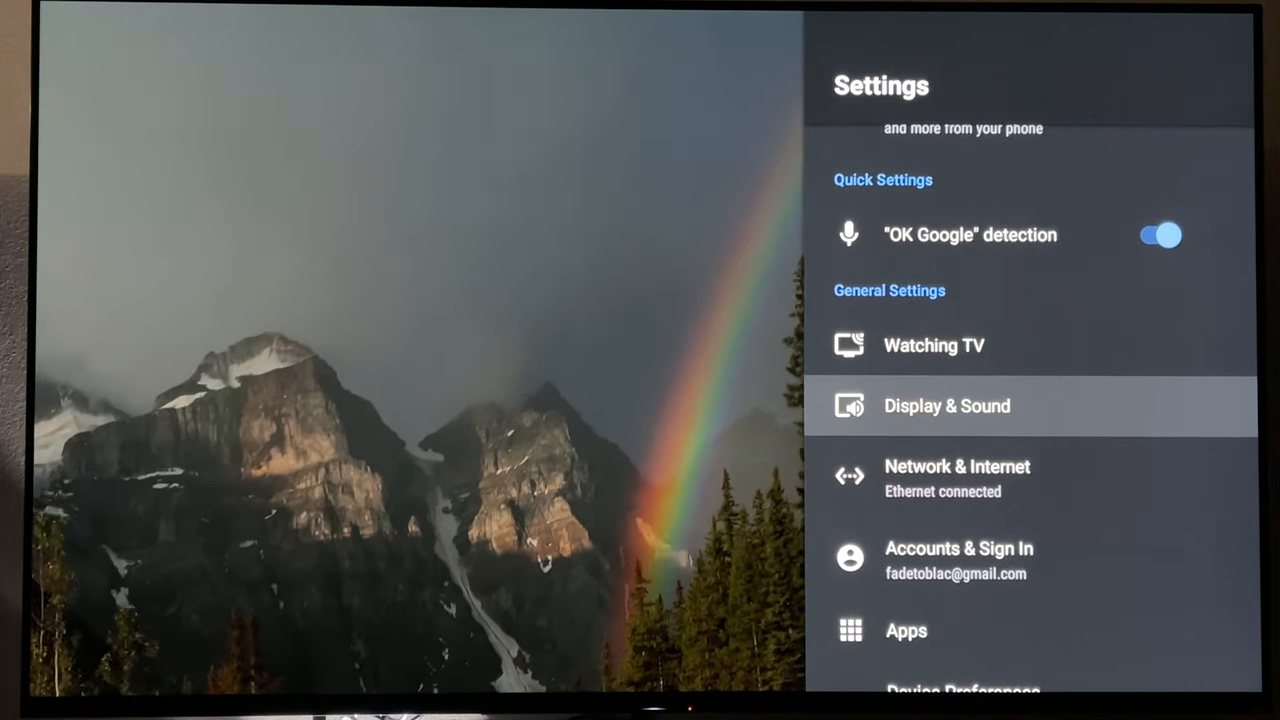
pyautogui.scroll(-3)
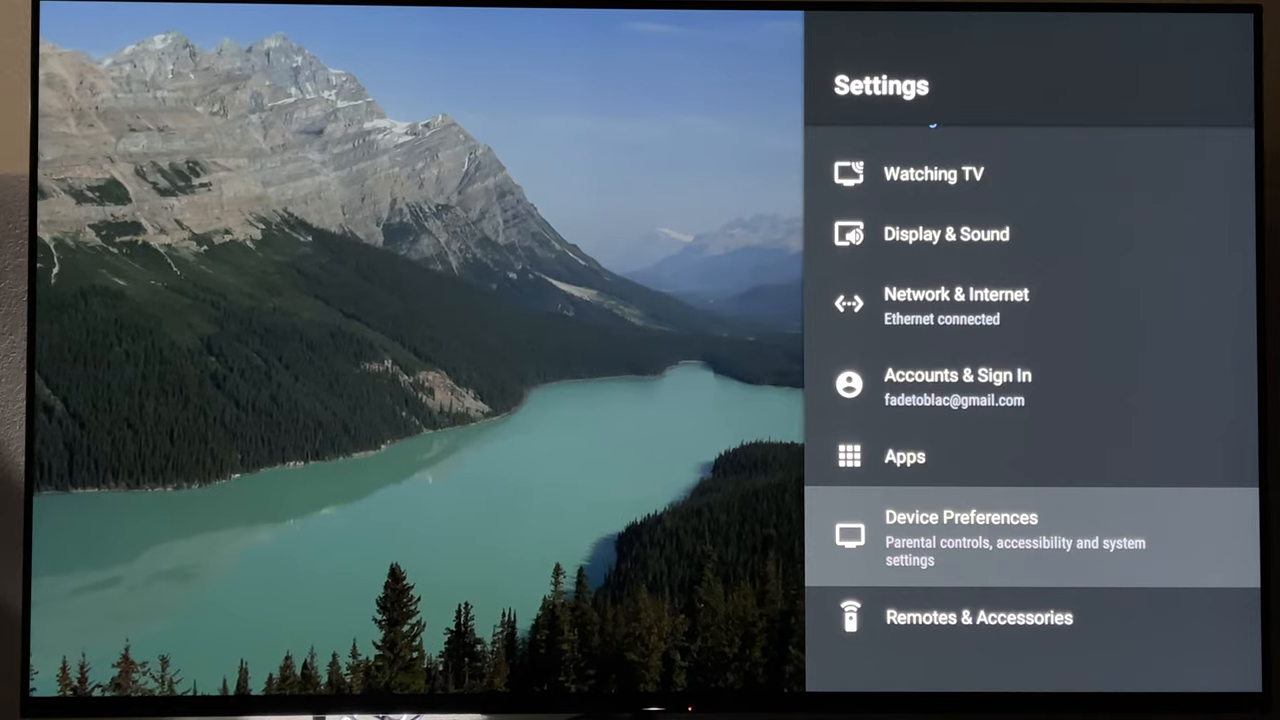
pyautogui.scroll(3)
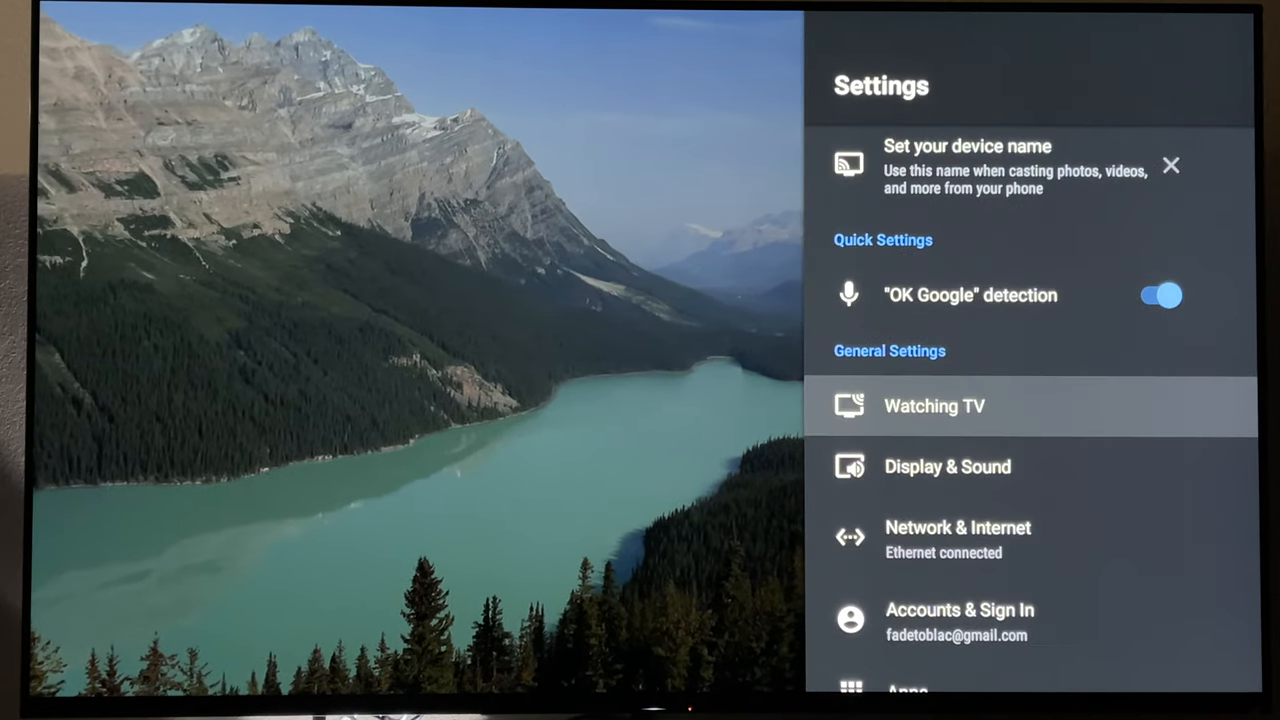
pyautogui.scroll(-3)
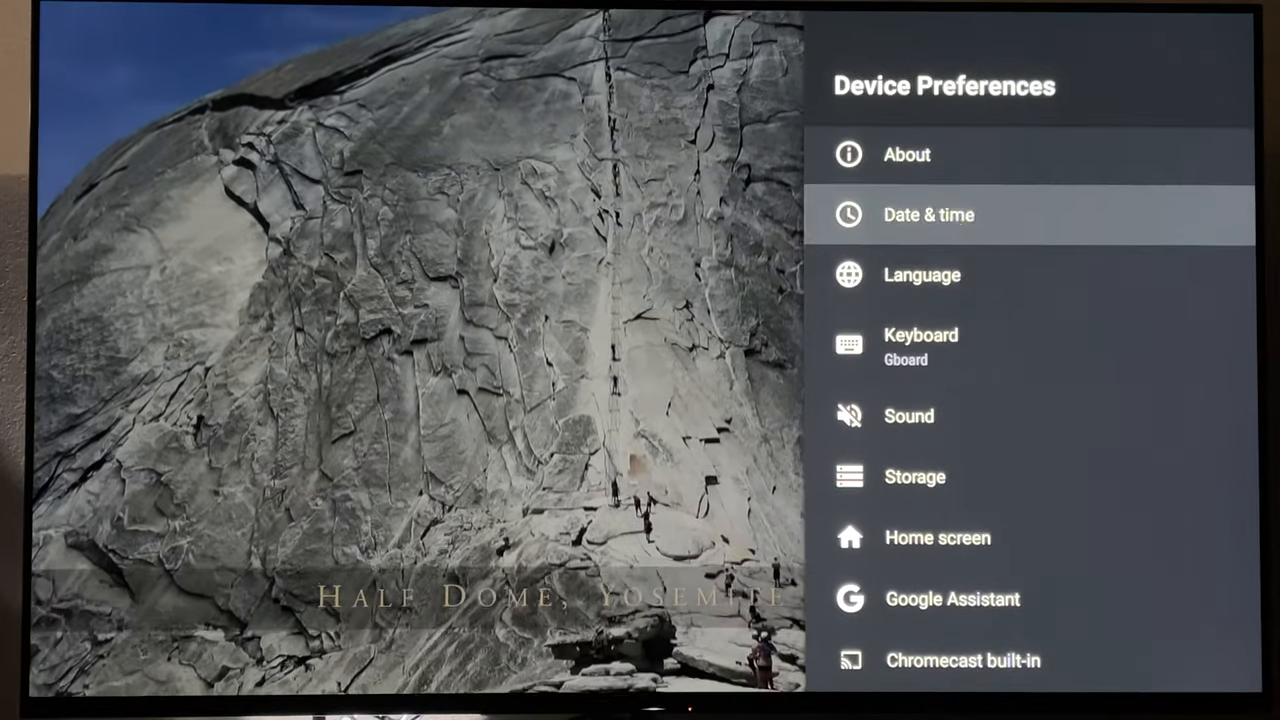
pyautogui.scroll(-3)
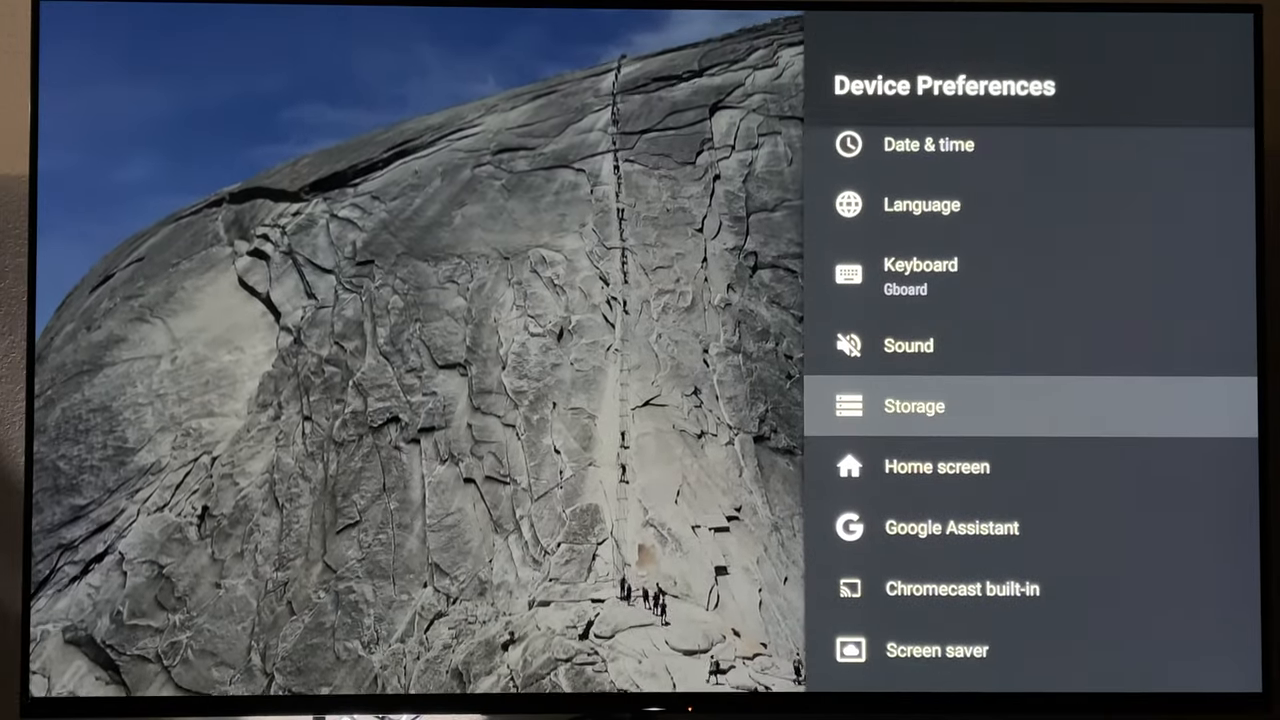
pyautogui.click(913, 405)
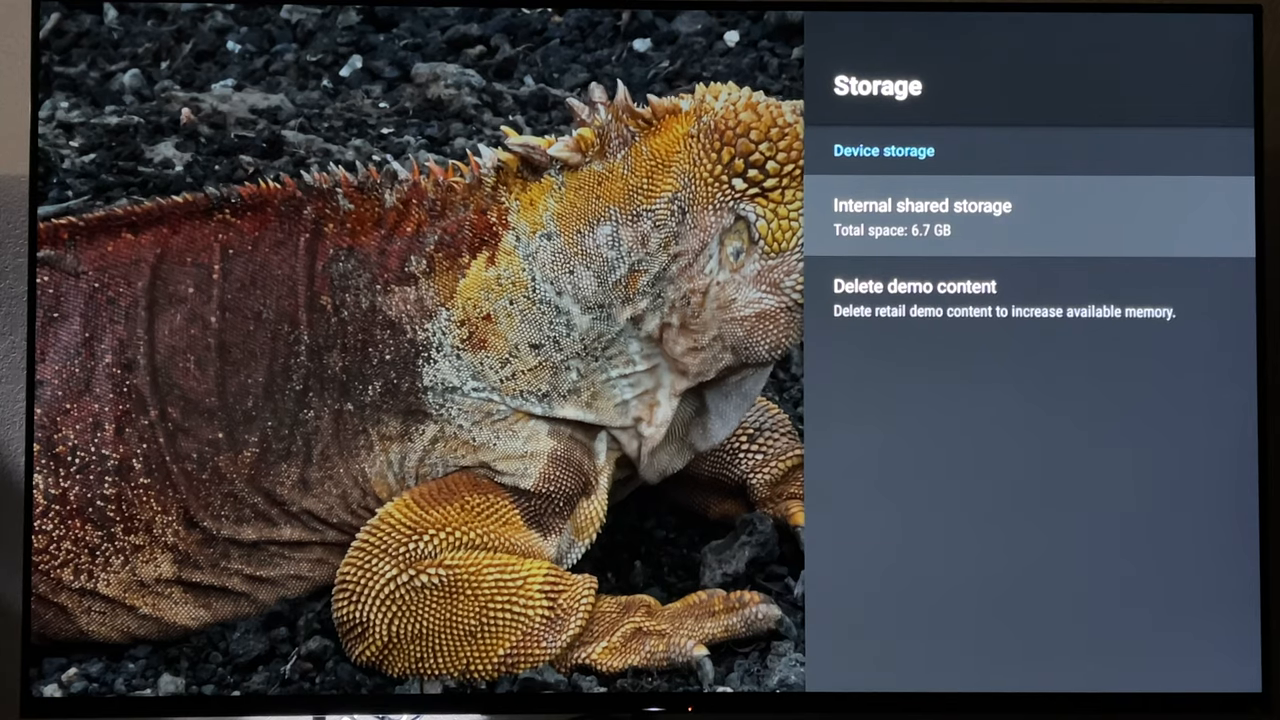
# - Back out of the Storage page to the main Settings menu
pyautogui.press('Back')
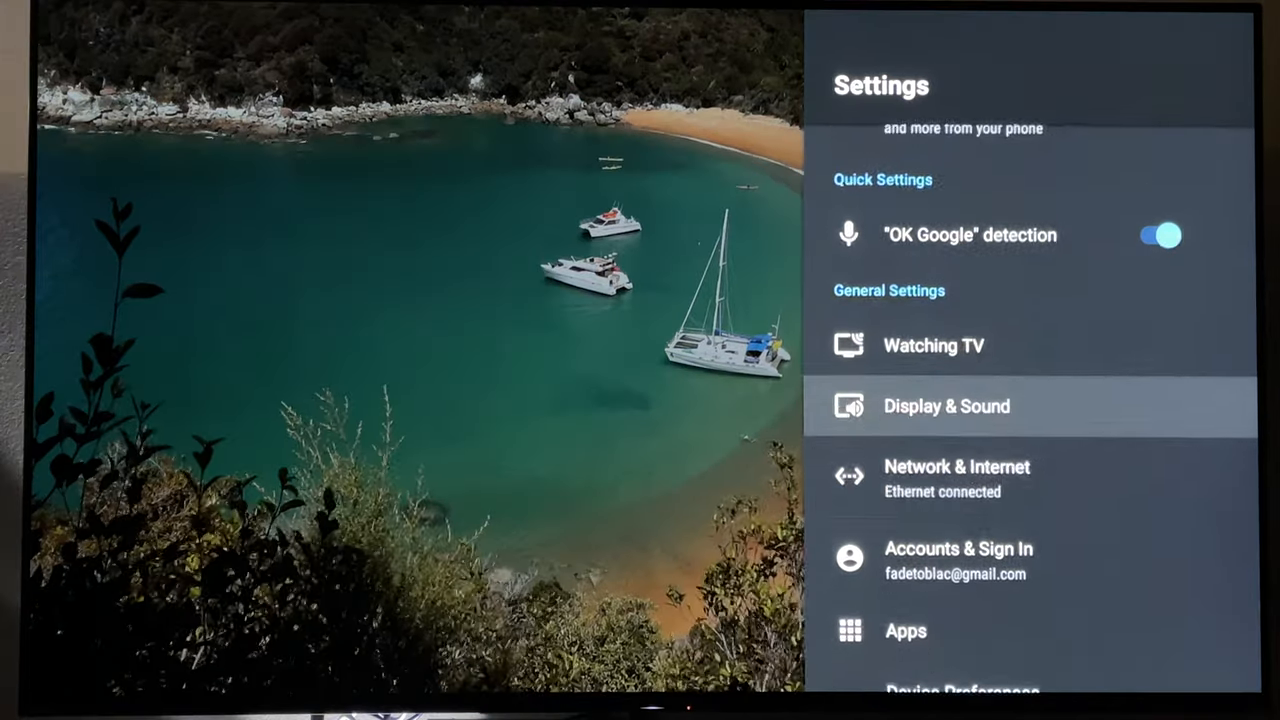
# - Reopen Storage under Device Preferences, now listing the 1.0 TB removable T7 drive
pyautogui.scroll(-3)
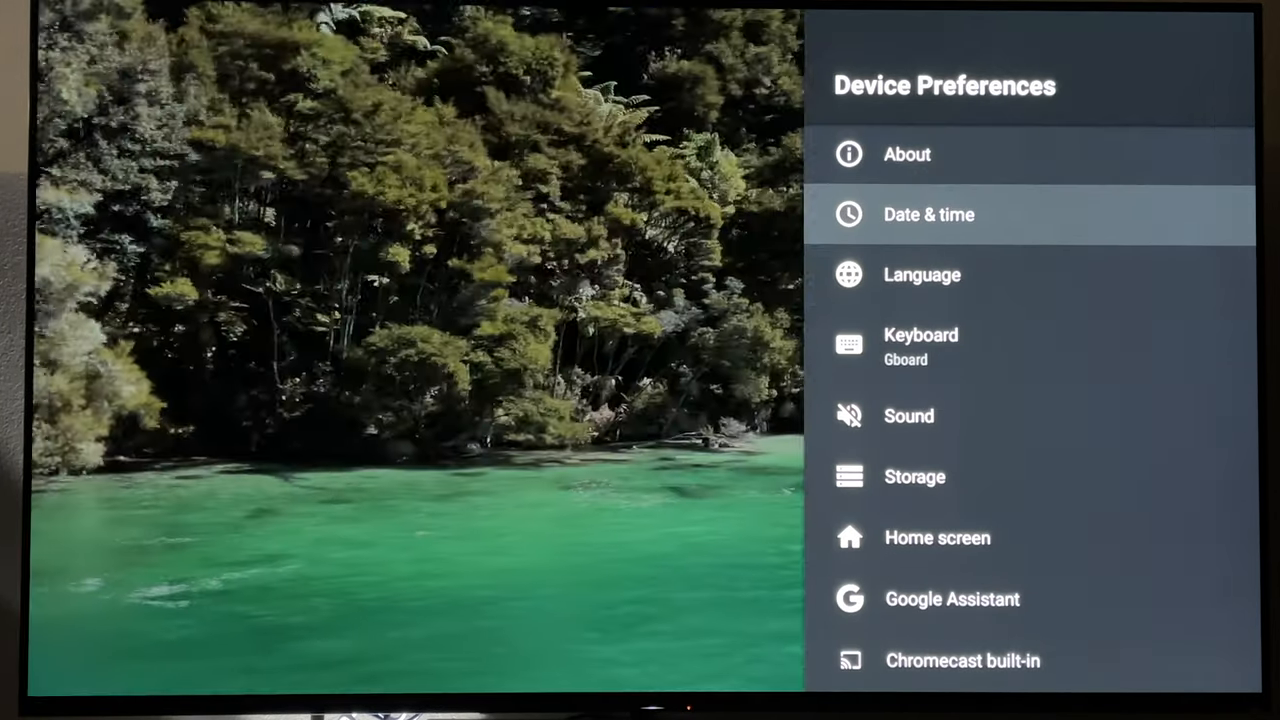
pyautogui.scroll(-3)
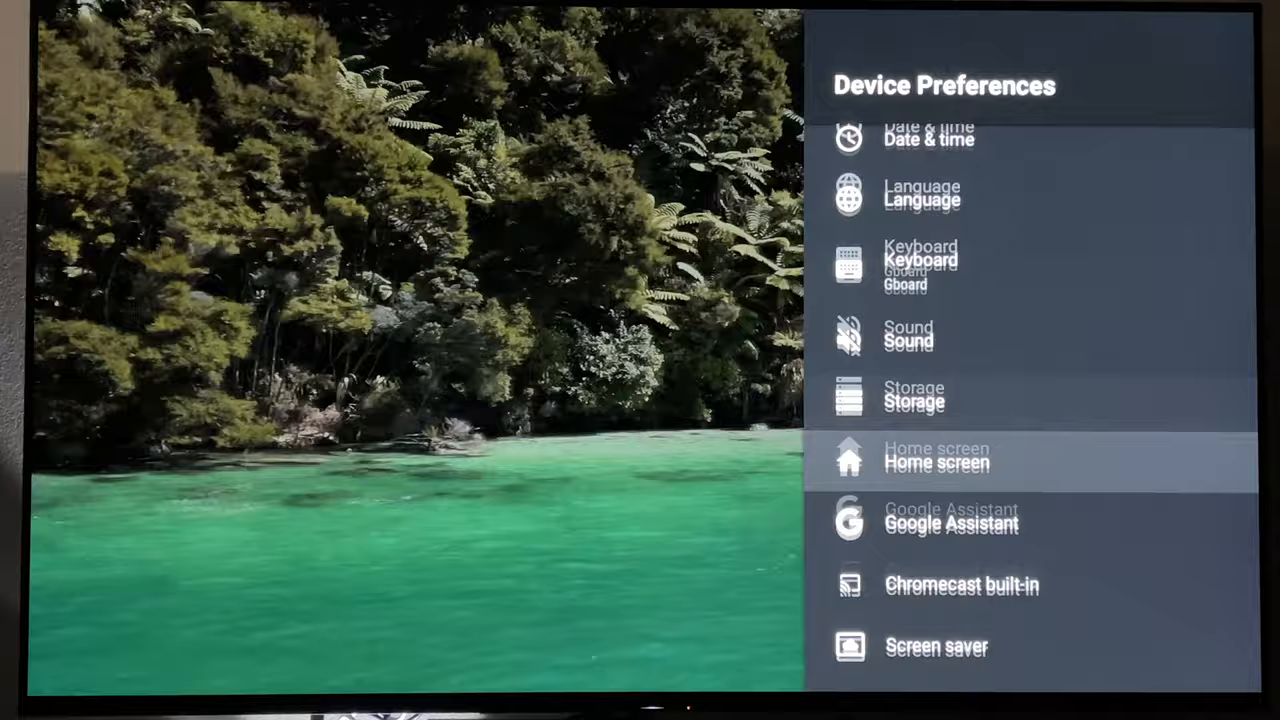
pyautogui.click(914, 401)
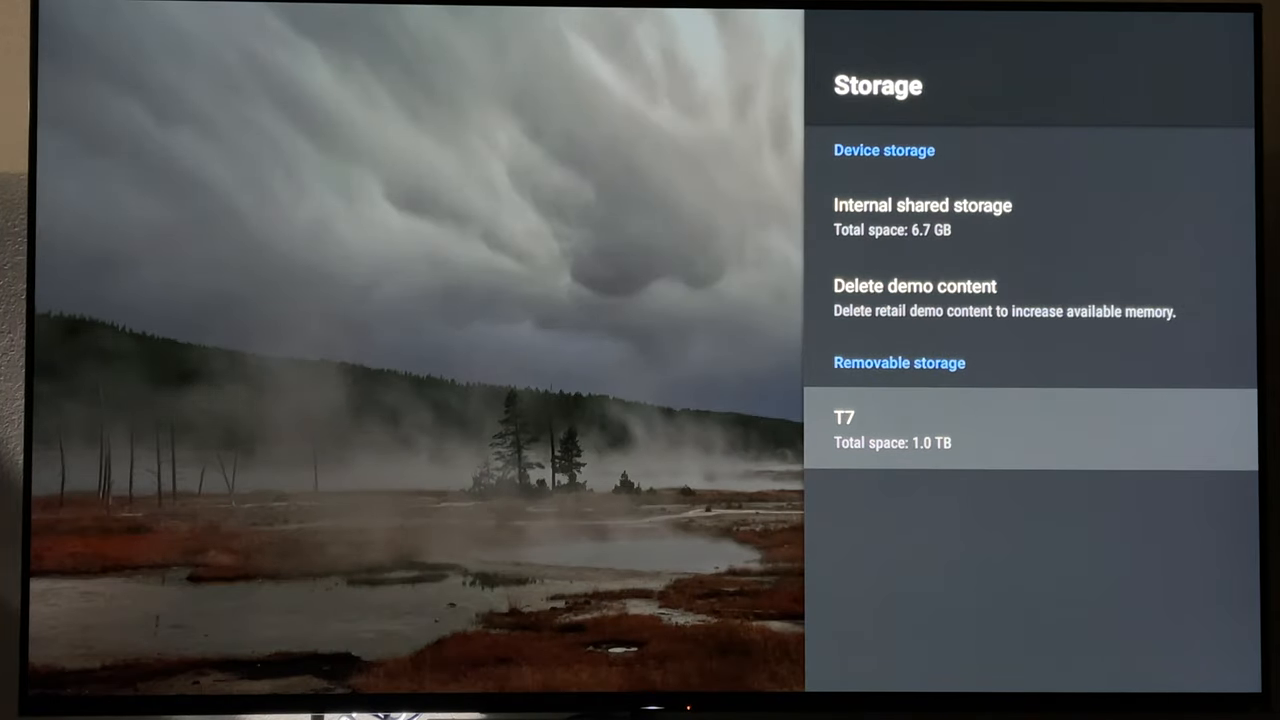
# - Select the 1.0 TB T7 drive to bring up the format-as-device-storage warning
pyautogui.click(1030, 430)
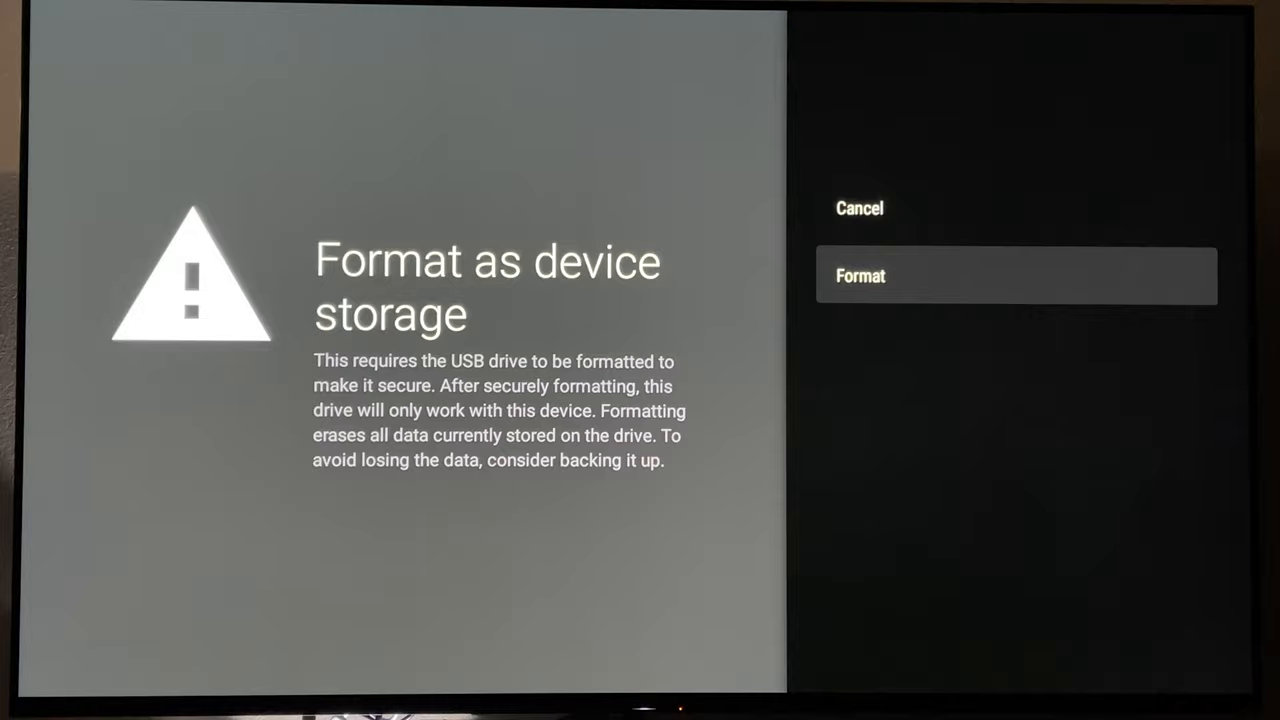
# - Confirm erasing and formatting the T7 drive as device storage
pyautogui.click(1015, 276)
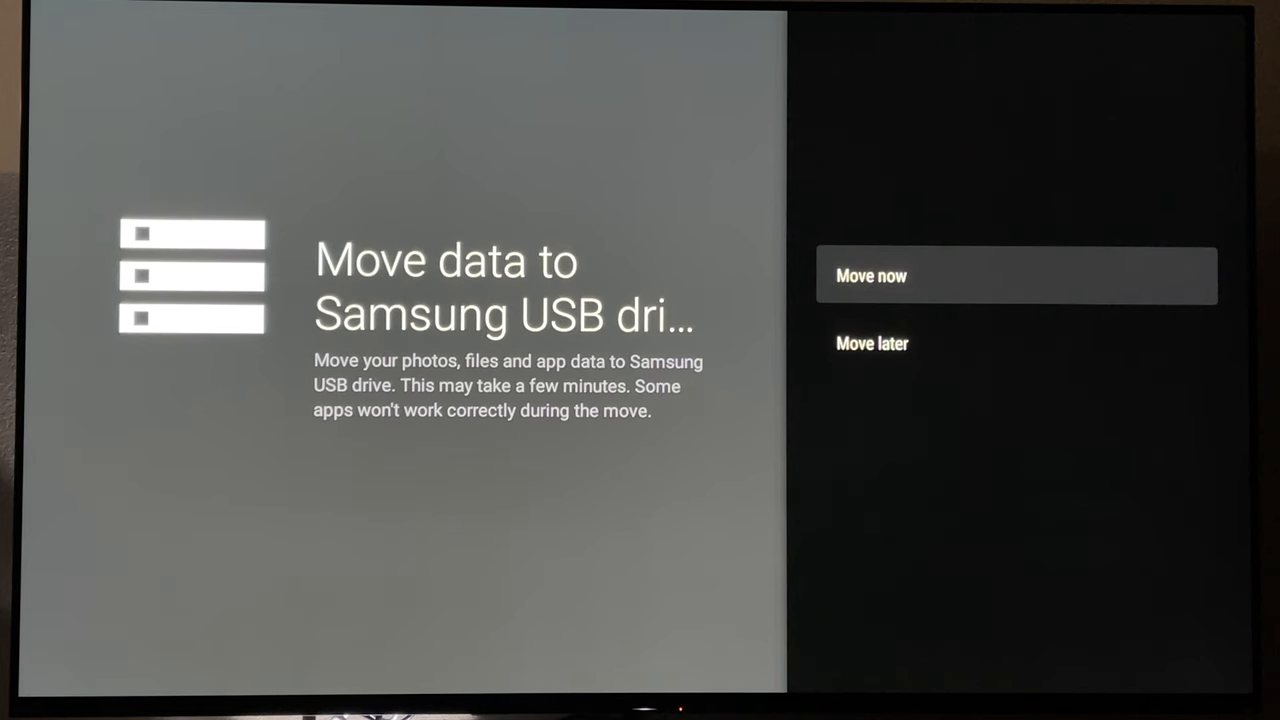
# - Move photos, files and app data to the Samsung USB drive now
pyautogui.click(1015, 275)
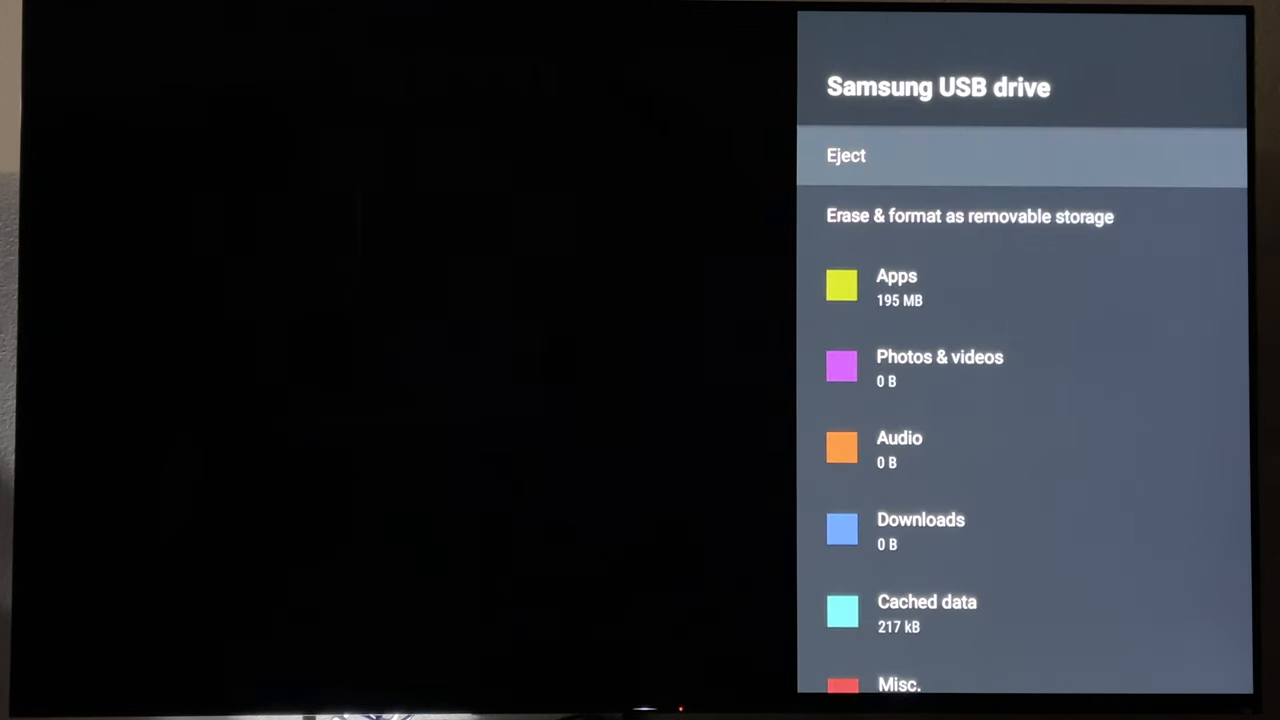
# - Leave the Samsung USB drive page, arriving at Netflix's app info (version 8.3.4)
pyautogui.press('Back')
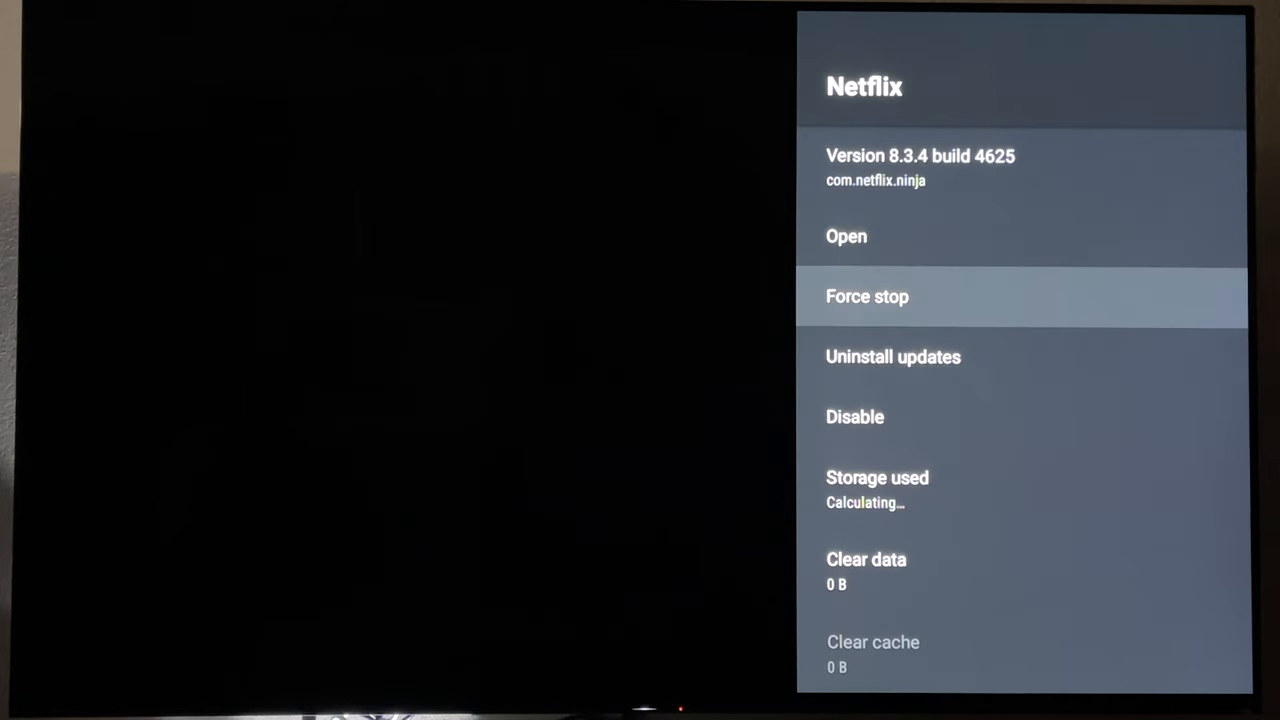
# - Scroll Netflix's app details, then leave them for File Manager +'s storage-location choice
pyautogui.scroll(-3)
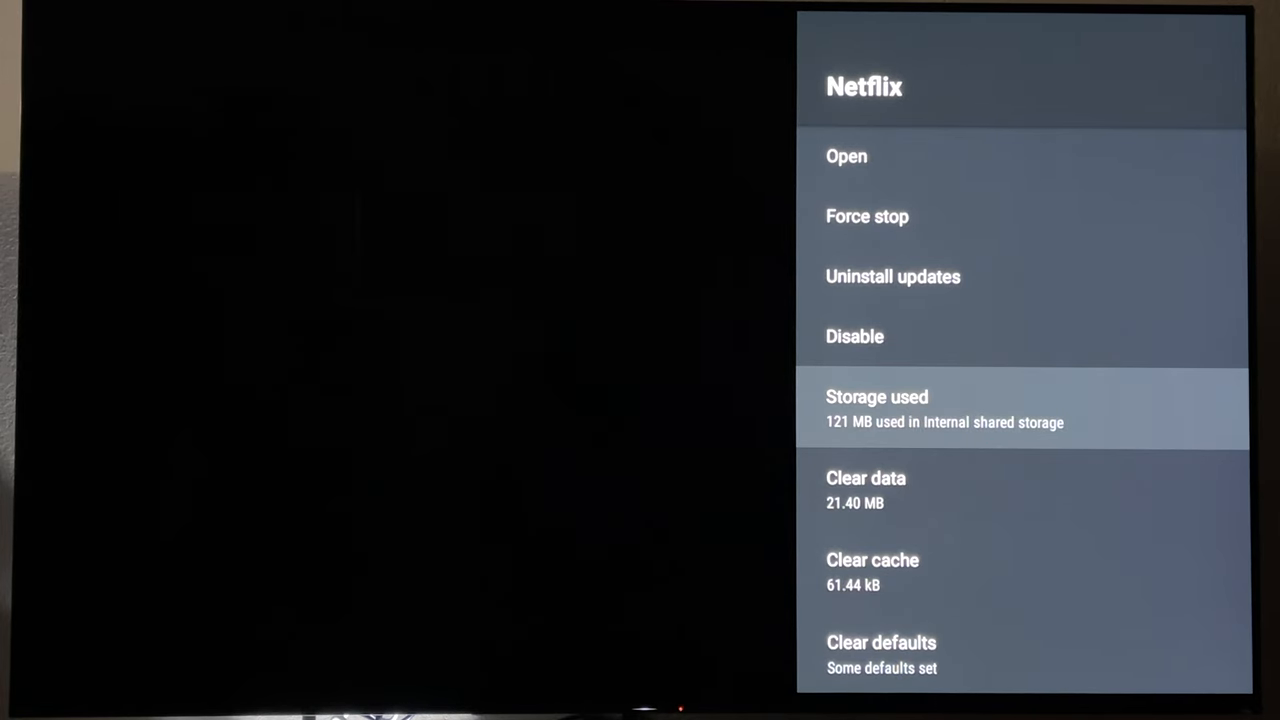
pyautogui.press('Back')
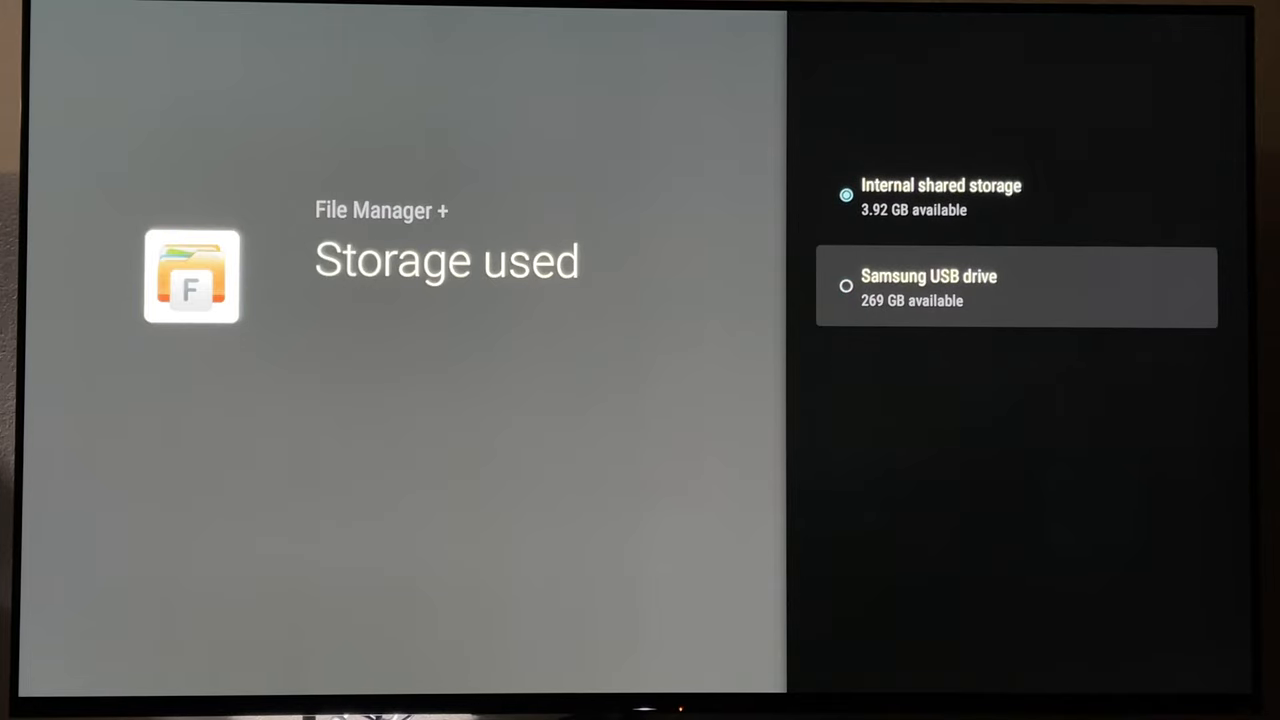
# - Move File Manager +'s 15.64 MB storage to the Samsung USB drive and return to Apps
pyautogui.click(1015, 287)
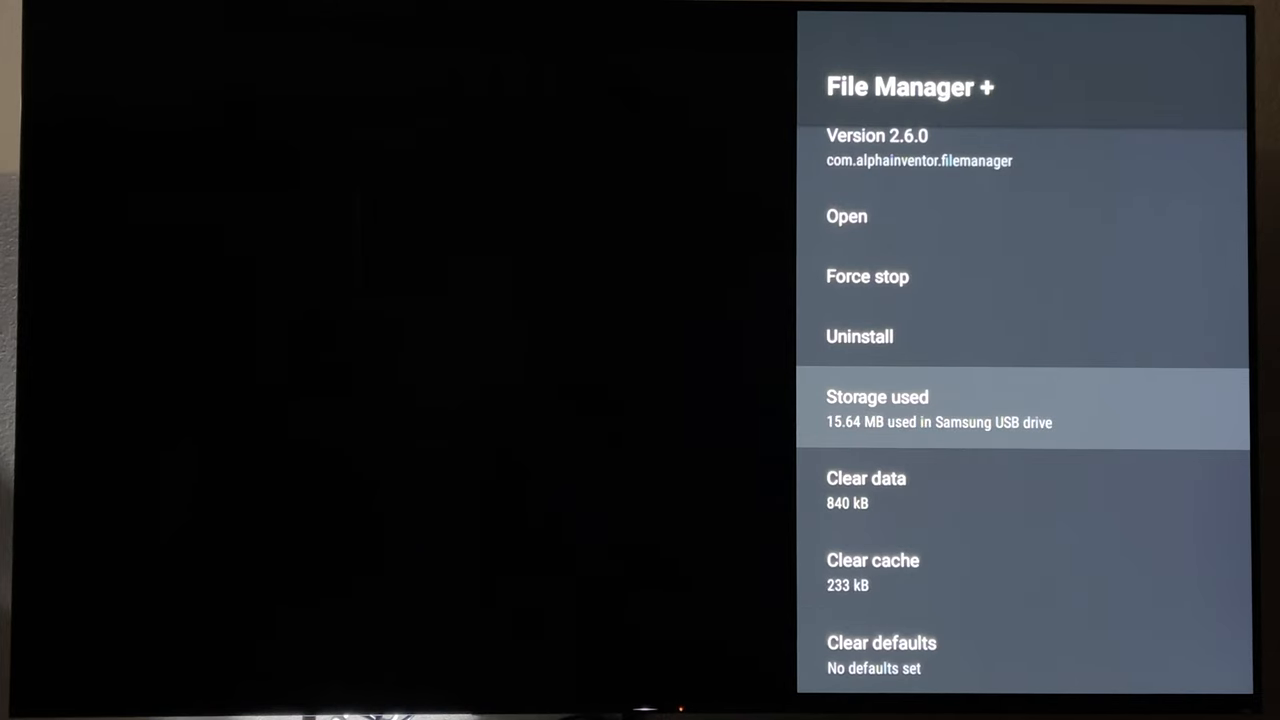
pyautogui.press('Back')
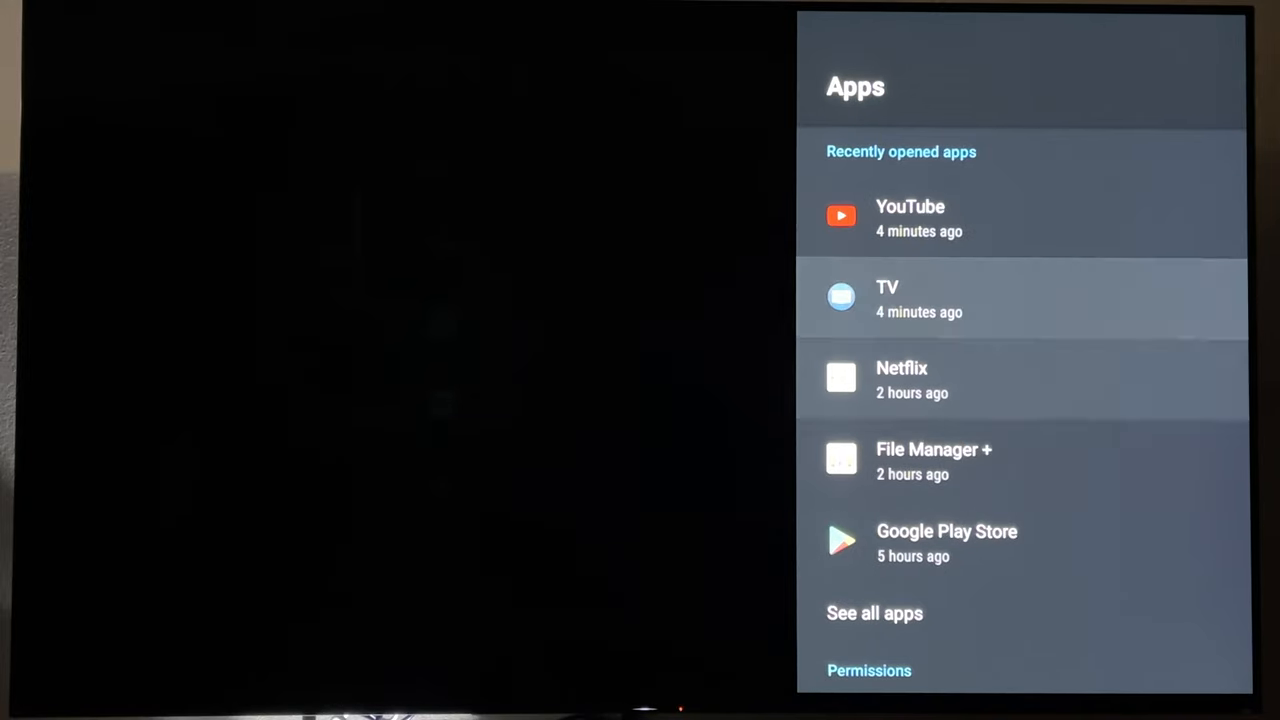
# - Find Hulu under See all apps and move its storage to the Samsung USB drive
pyautogui.click(874, 613)
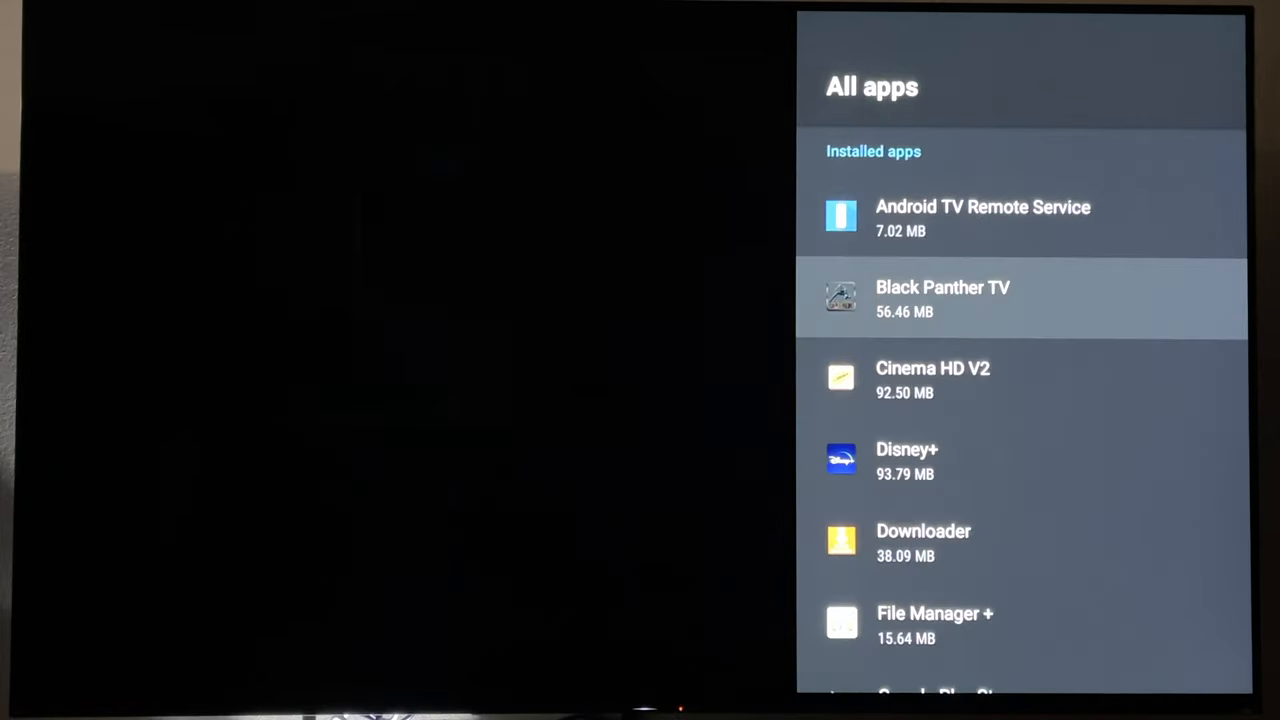
pyautogui.scroll(-3)
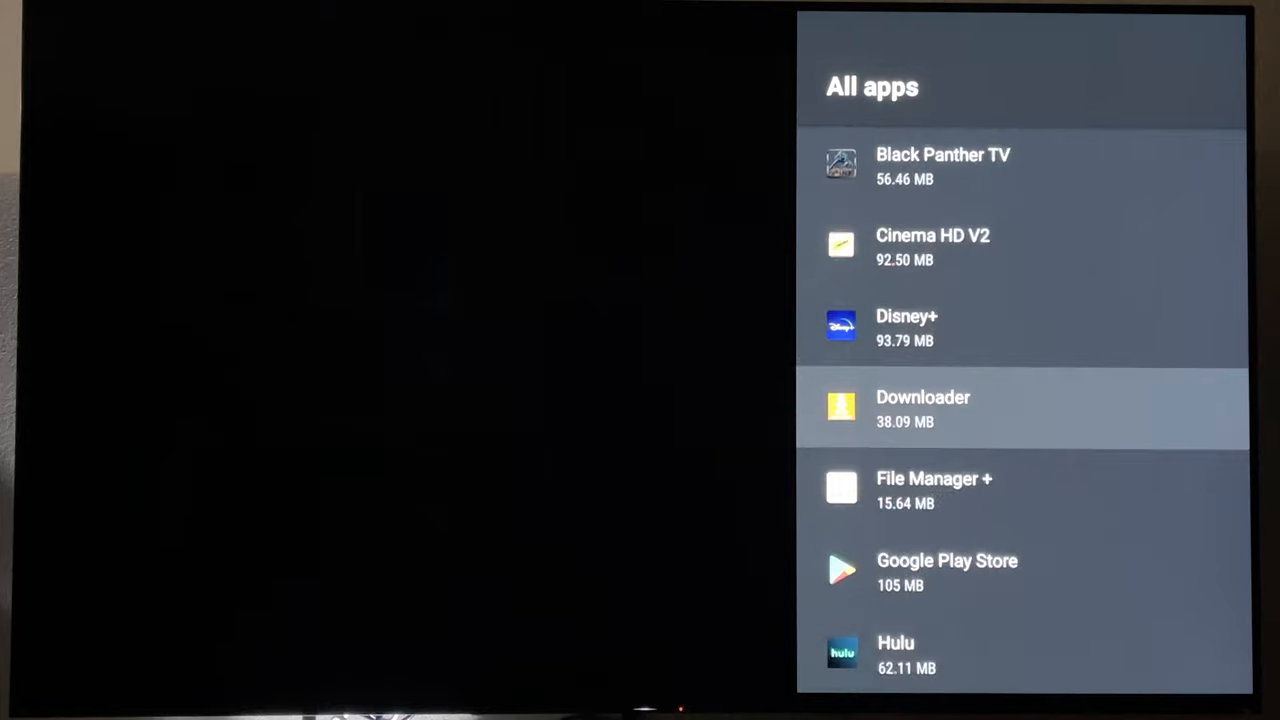
pyautogui.scroll(-3)
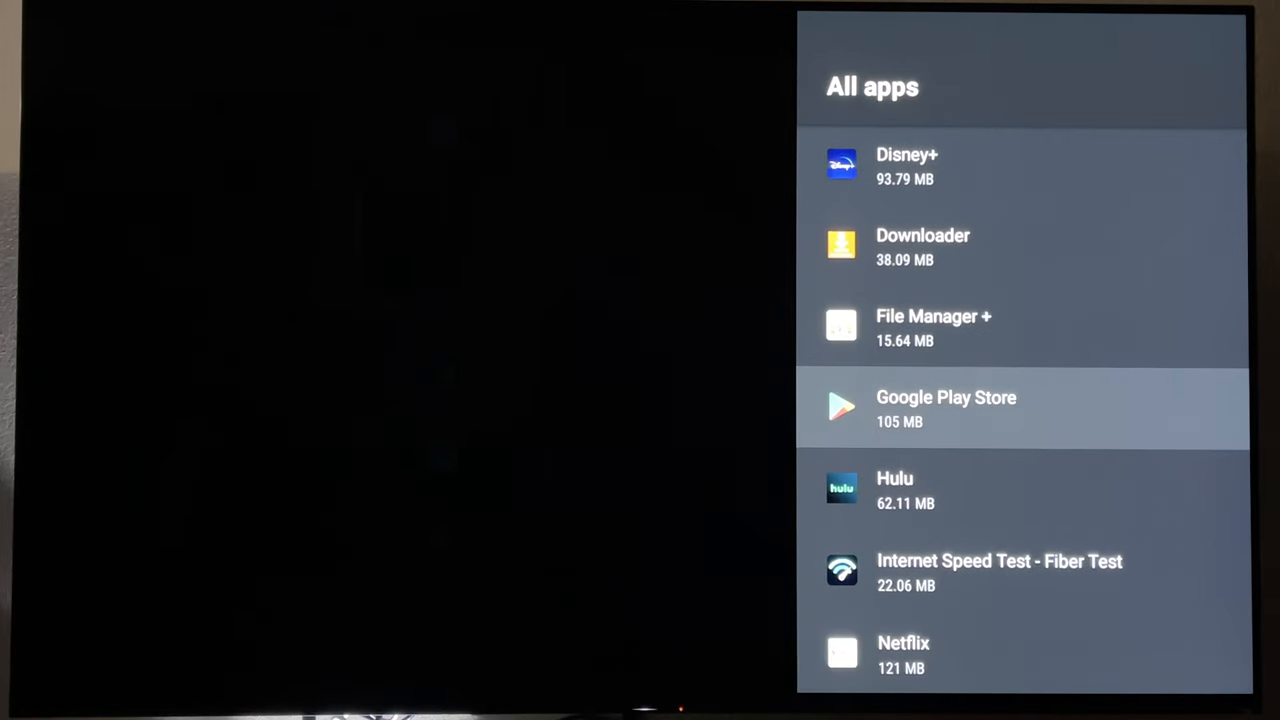
pyautogui.scroll(-3)
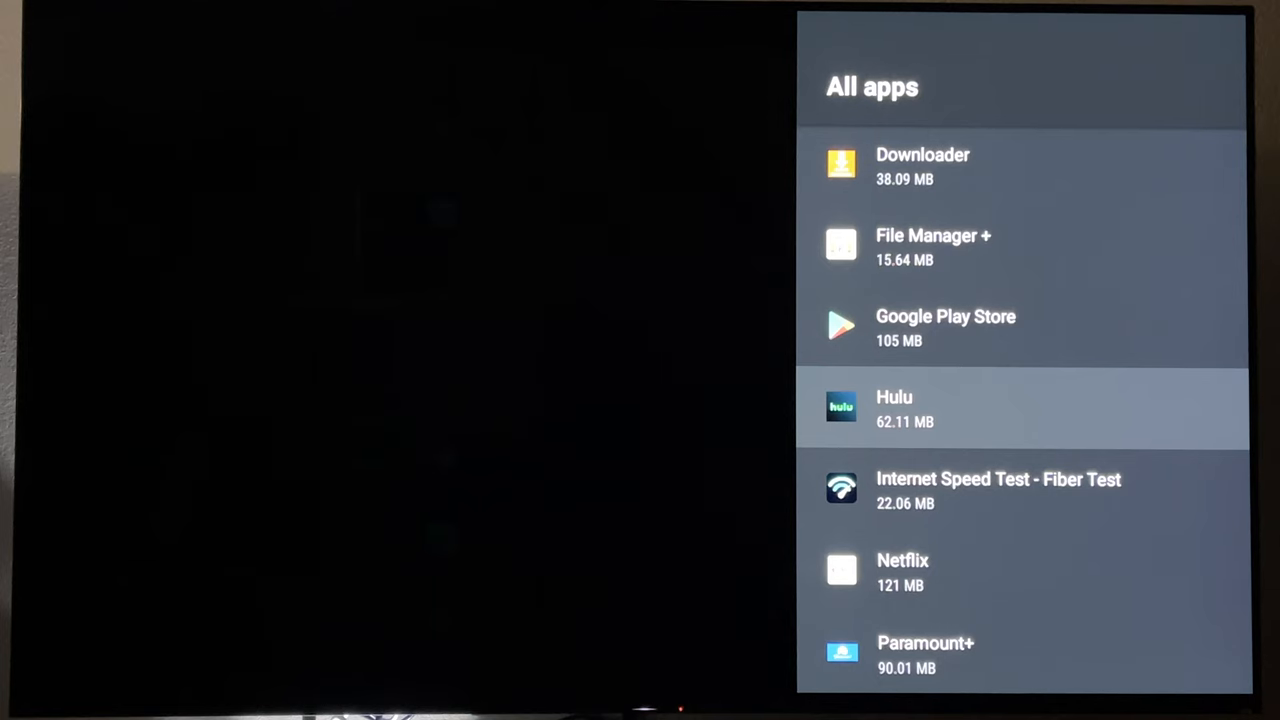
pyautogui.click(1020, 408)
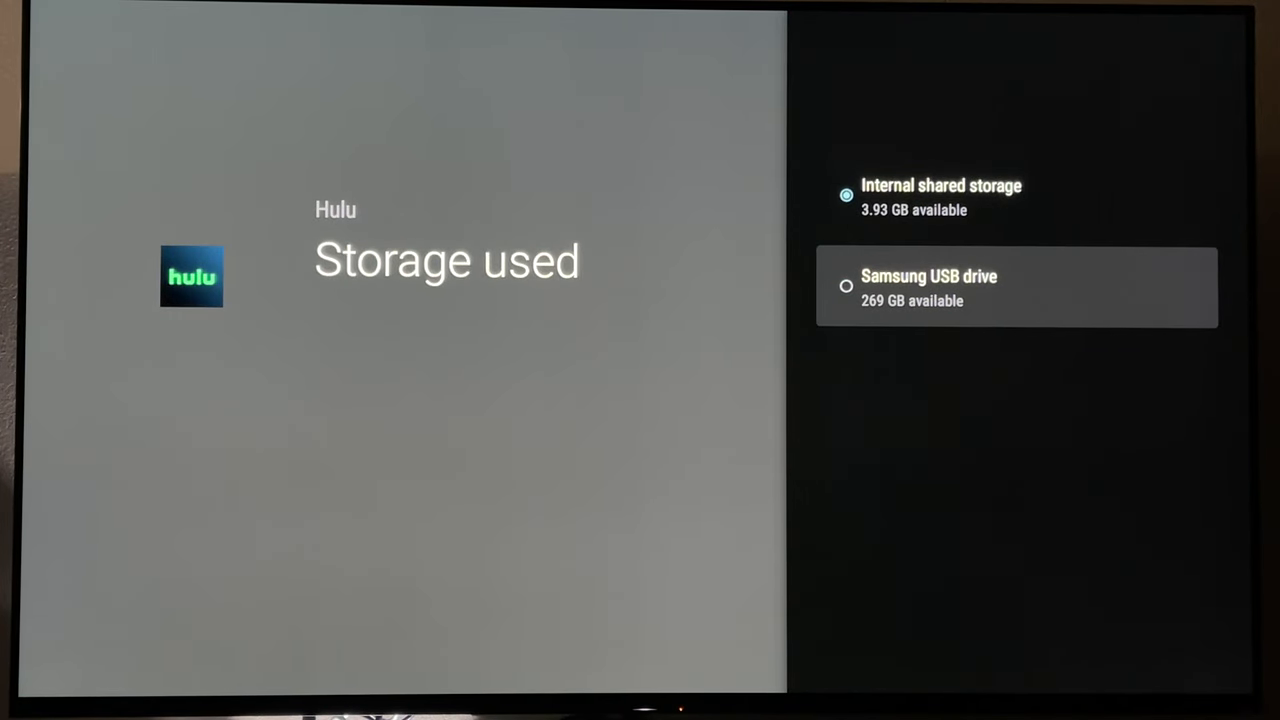
pyautogui.click(1015, 288)
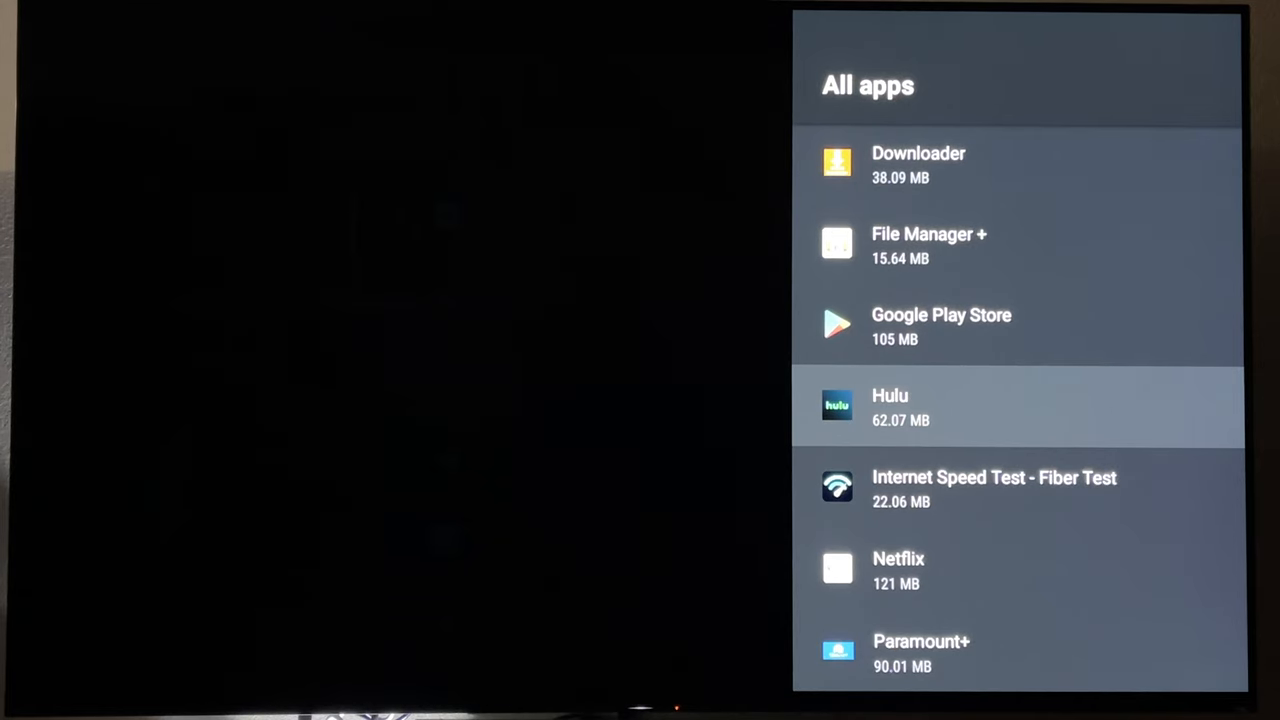
# - Select Clear cache on File Manager + to show the OK/Cancel confirmation
pyautogui.scroll(3)
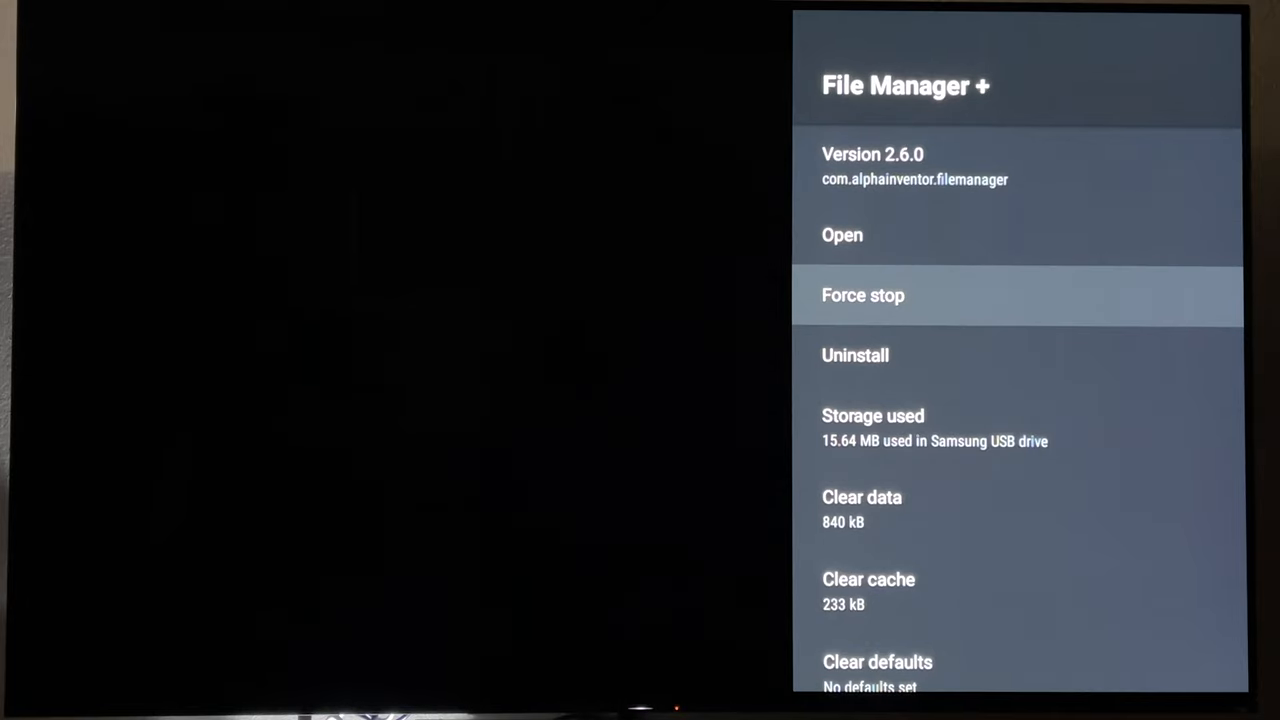
pyautogui.scroll(-3)
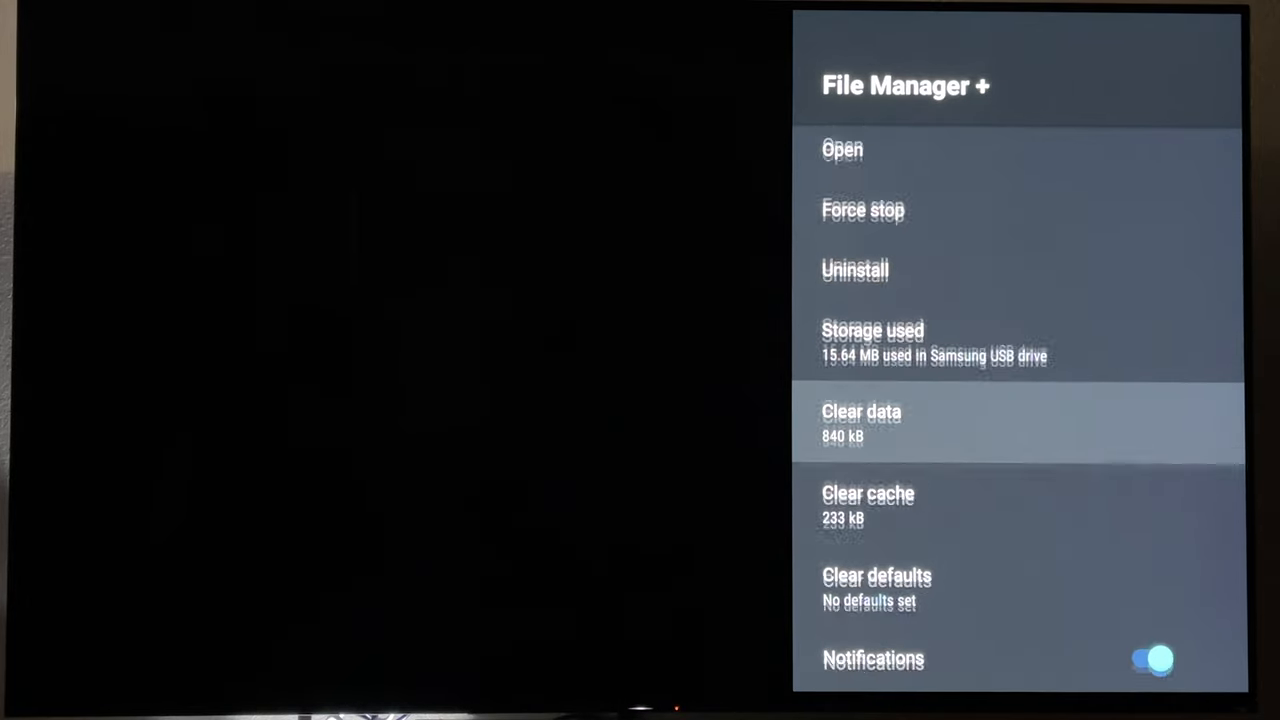
pyautogui.click(868, 494)
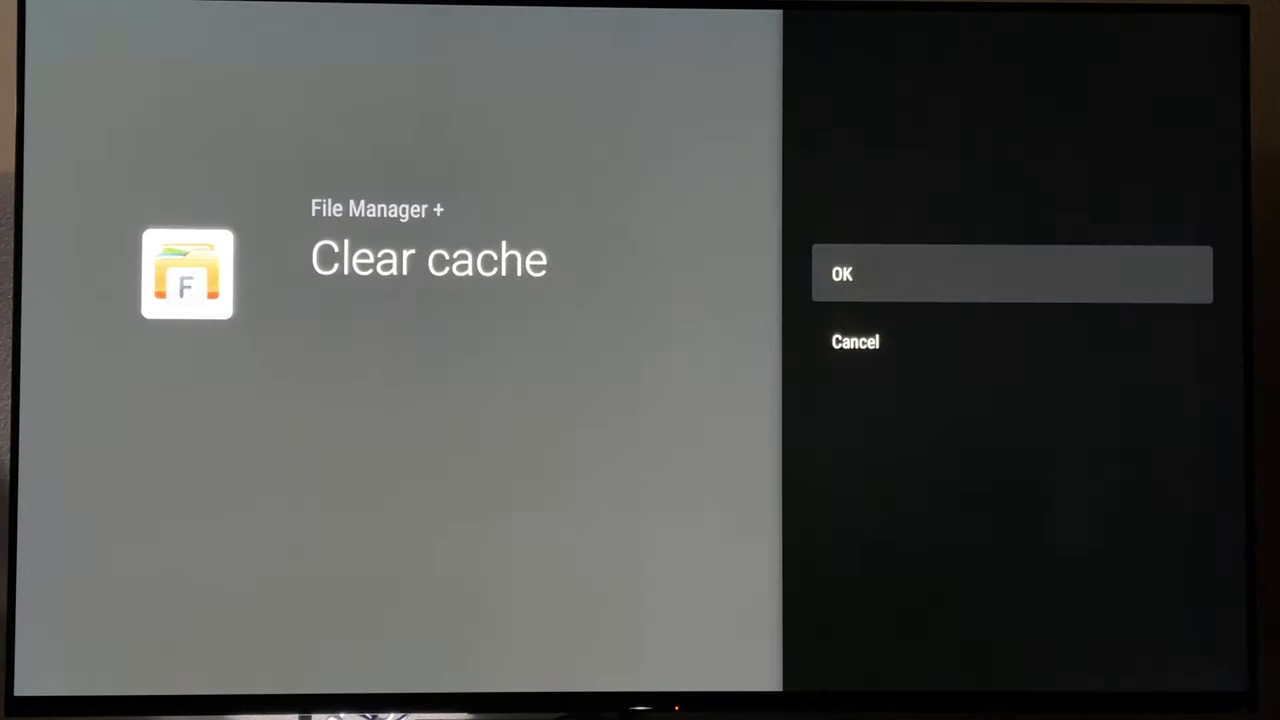